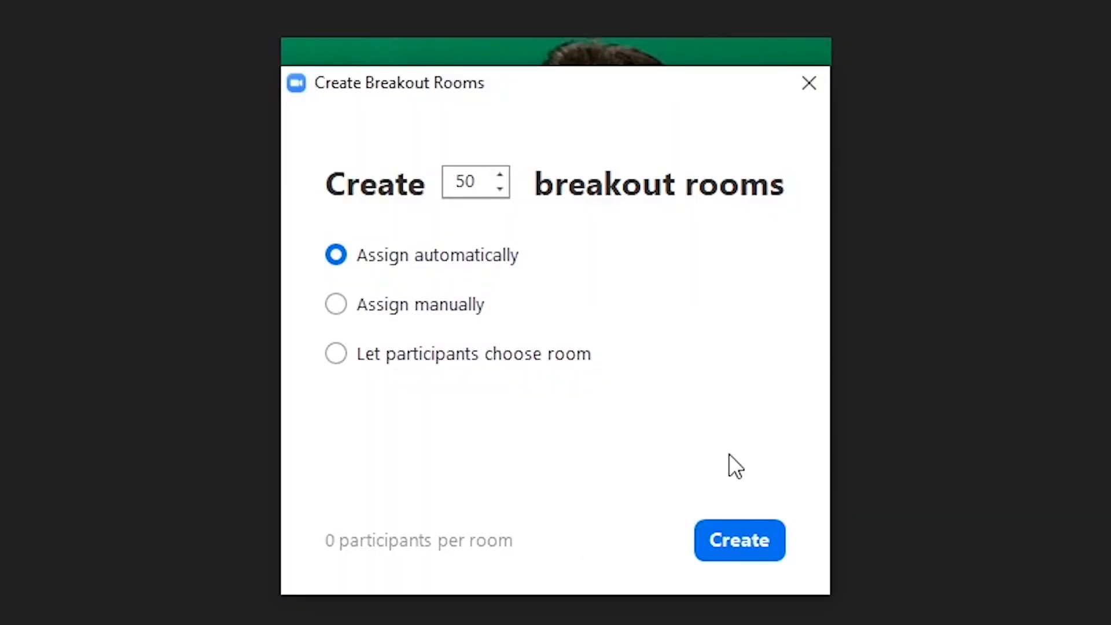
# - Close the Create Breakout Rooms dialog to return to the meeting grid
pyautogui.click(739, 540)
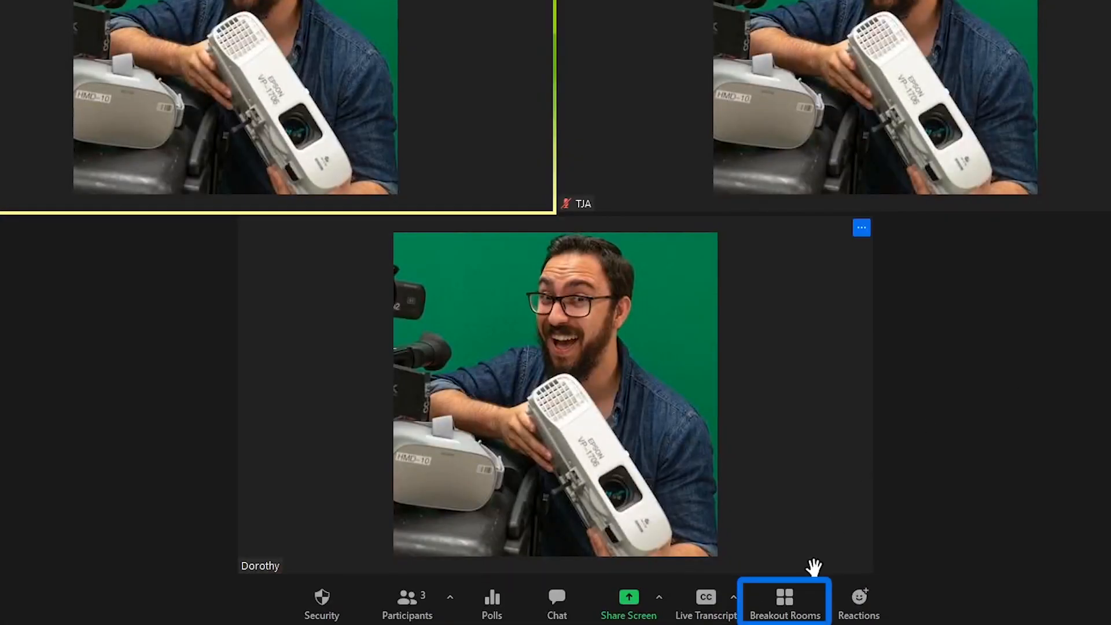
# - Create 2 breakout rooms with the 'Let participants choose room' option
pyautogui.click(783, 603)
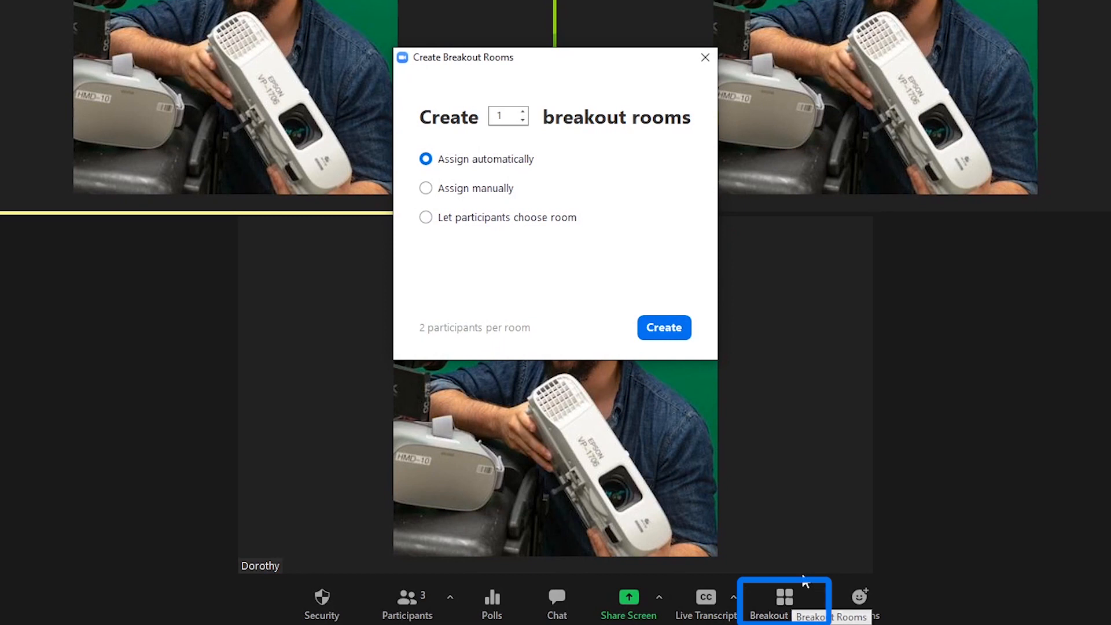
pyautogui.moveTo(878, 449)
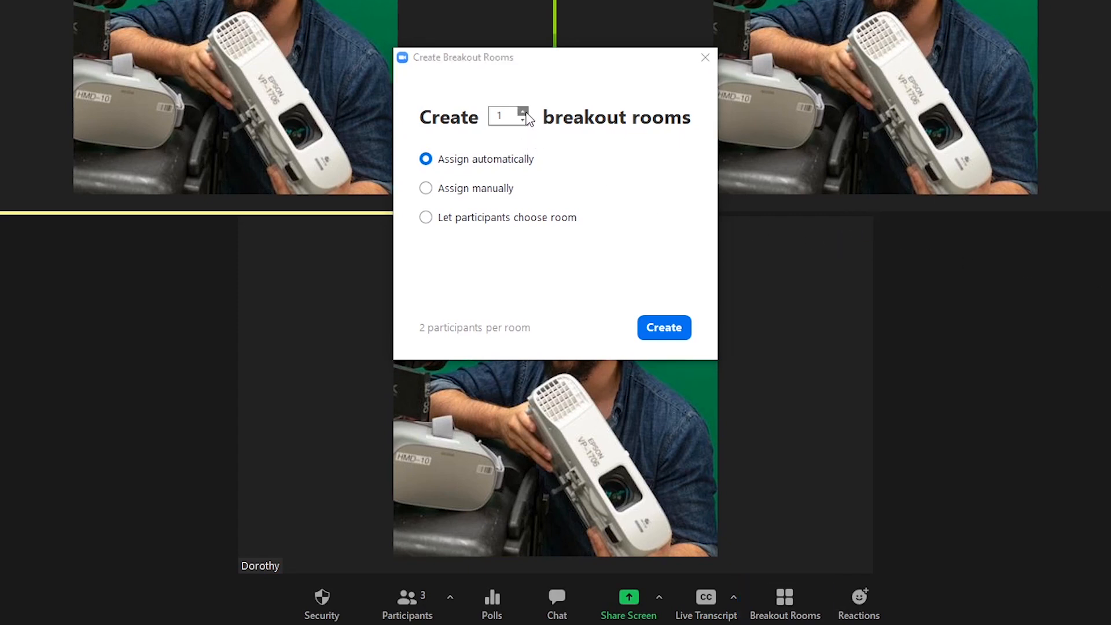
pyautogui.click(523, 113)
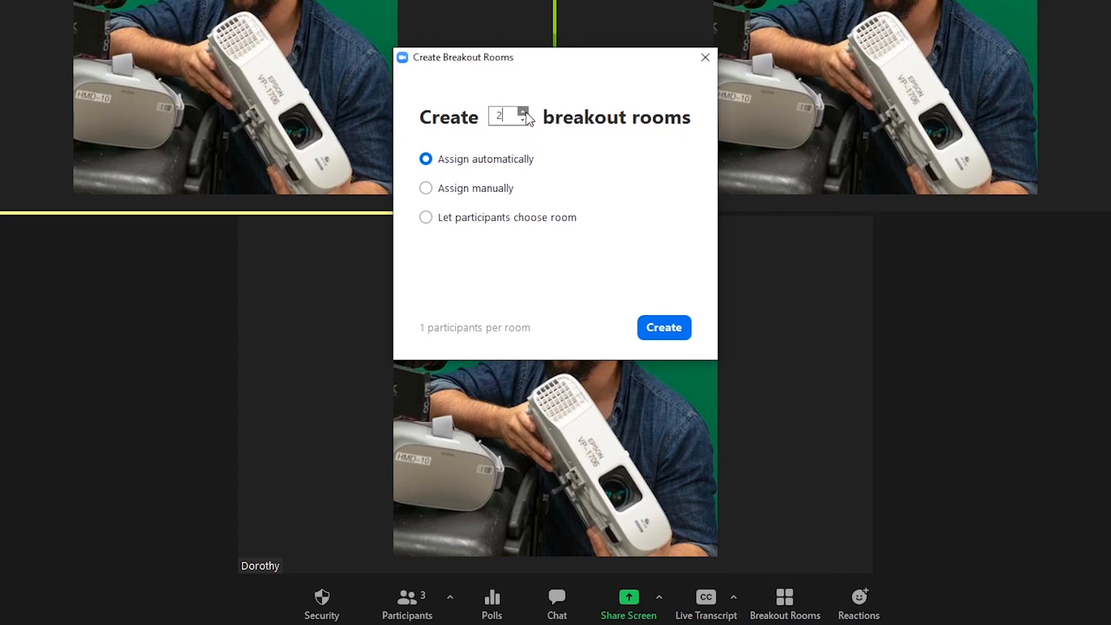
pyautogui.click(426, 187)
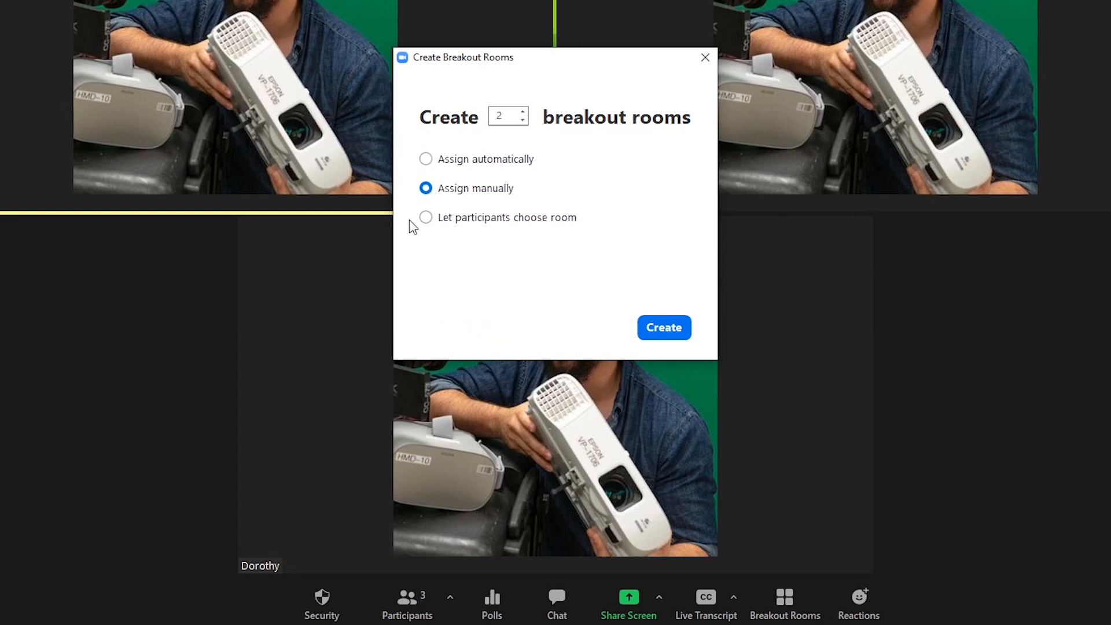
pyautogui.moveTo(421, 233)
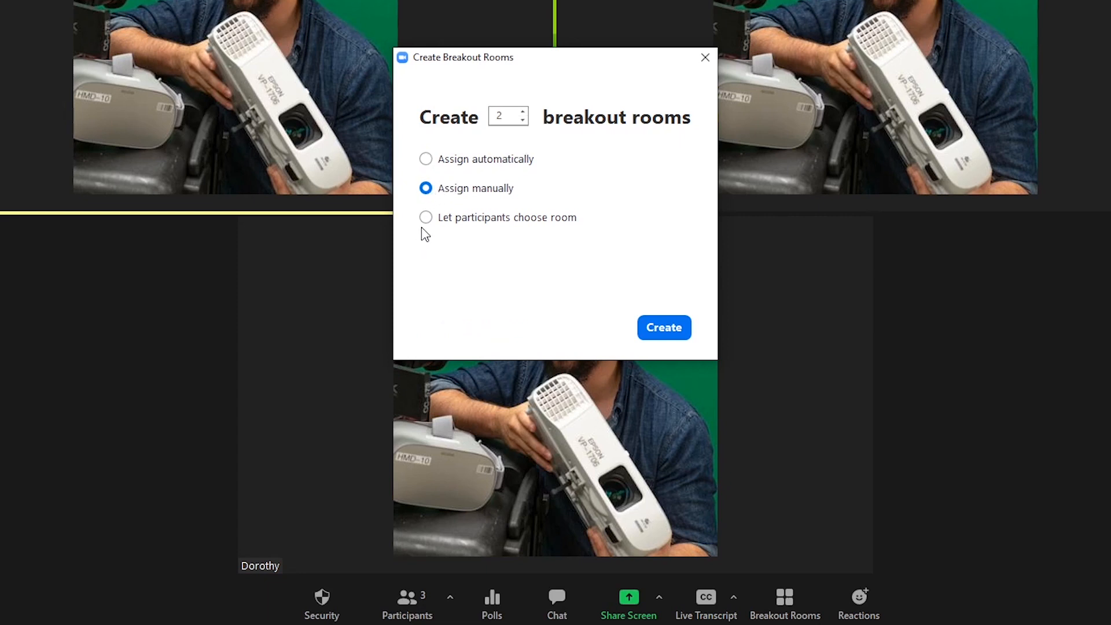
pyautogui.click(425, 217)
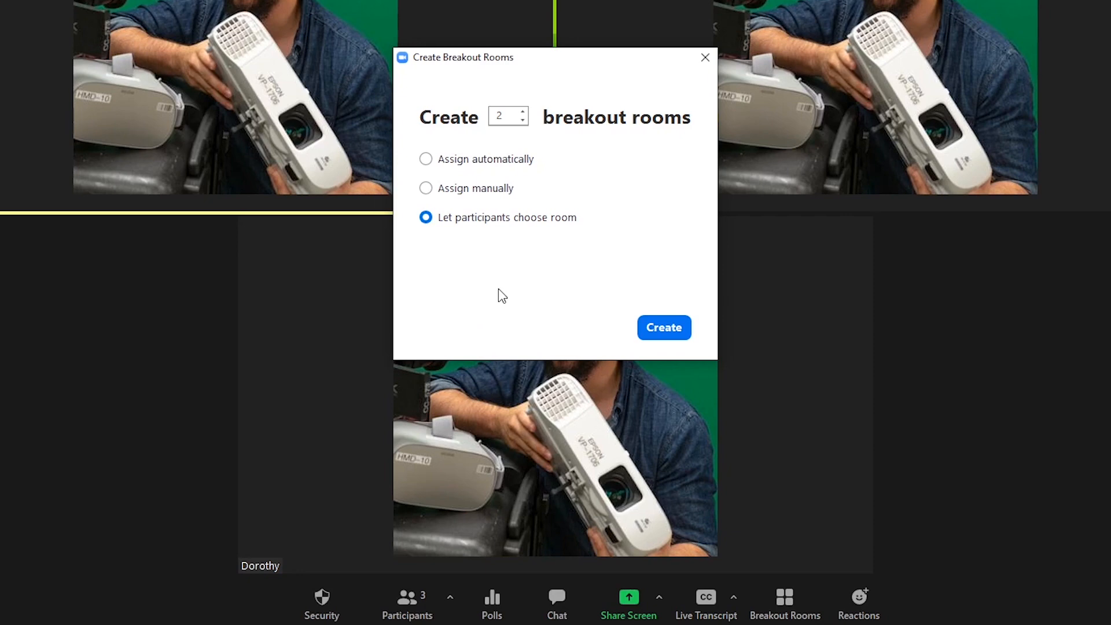
pyautogui.click(663, 327)
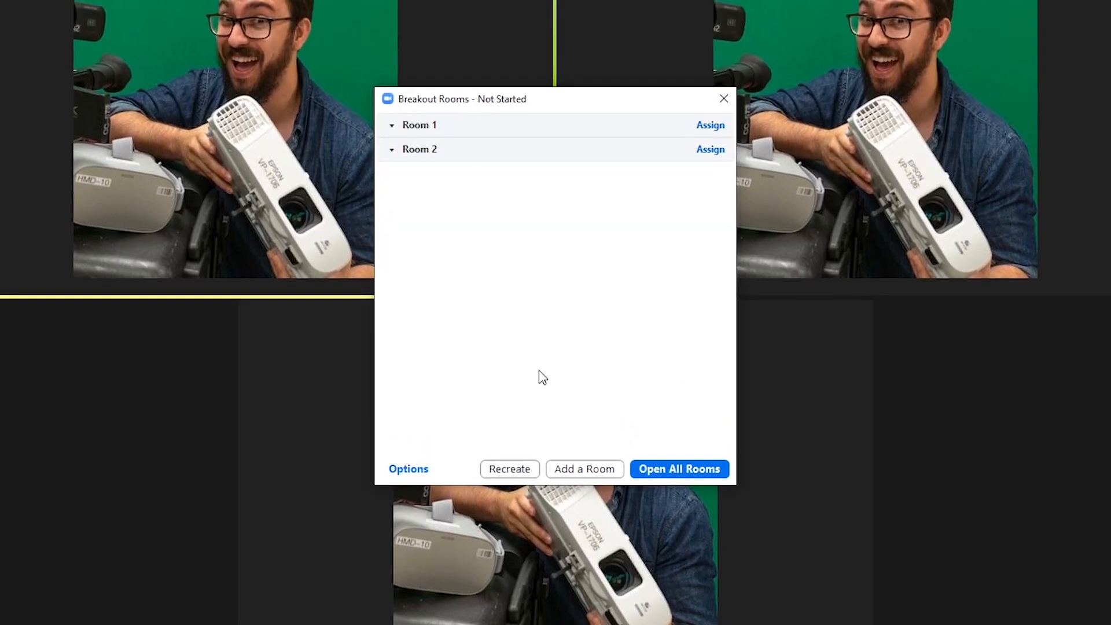
# - Review breakout room Options, add Room 3, and dismiss its assignment list
pyautogui.click(408, 468)
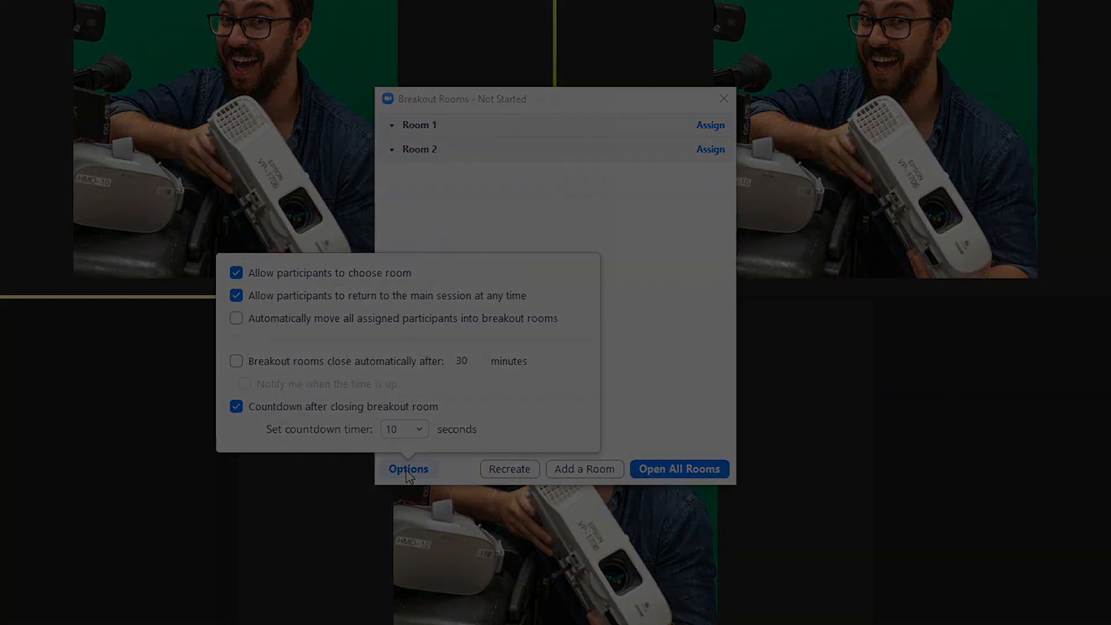
pyautogui.click(584, 468)
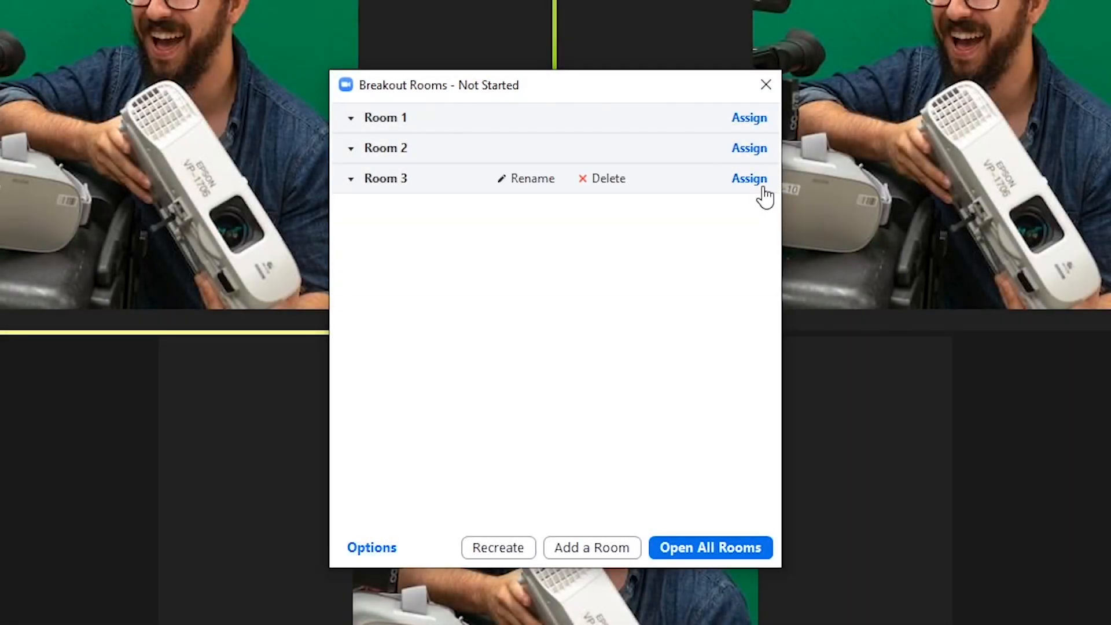
pyautogui.click(748, 179)
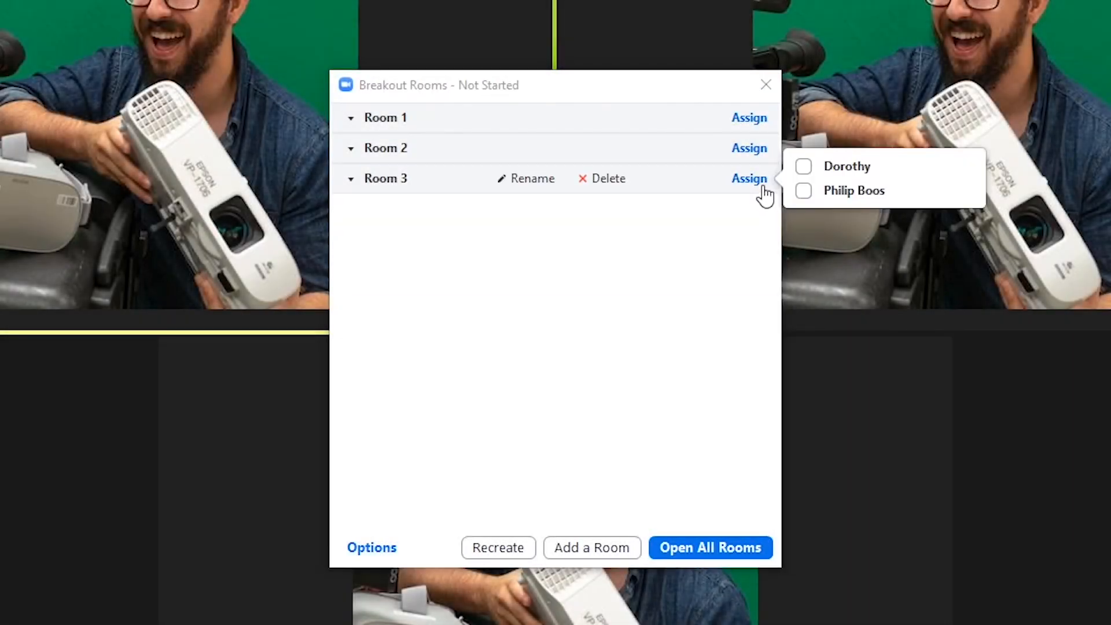
pyautogui.click(710, 445)
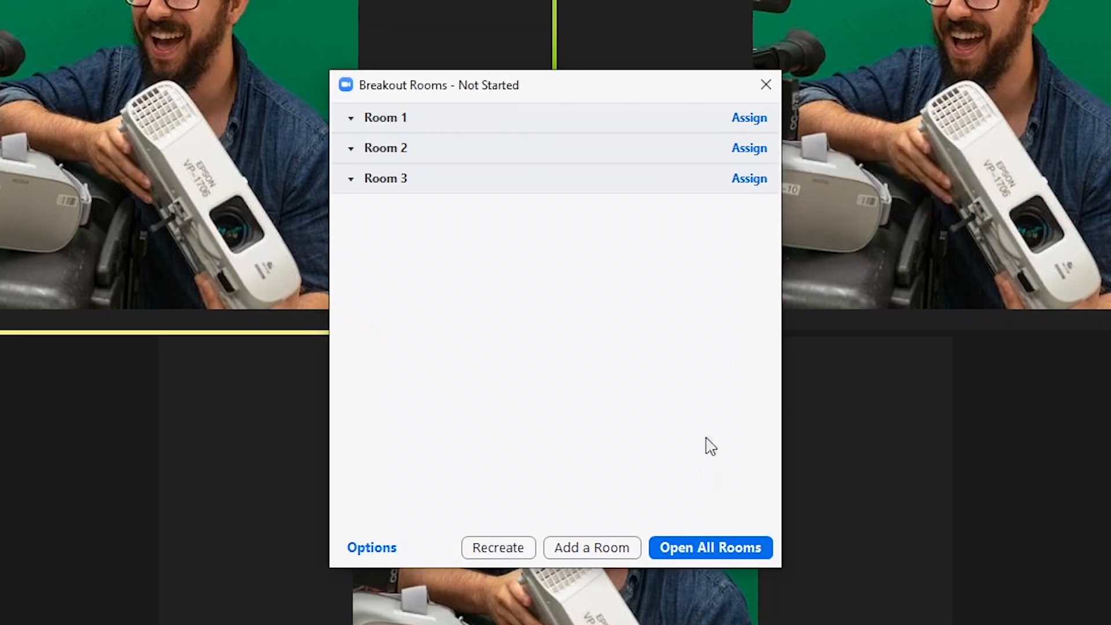
pyautogui.click(371, 547)
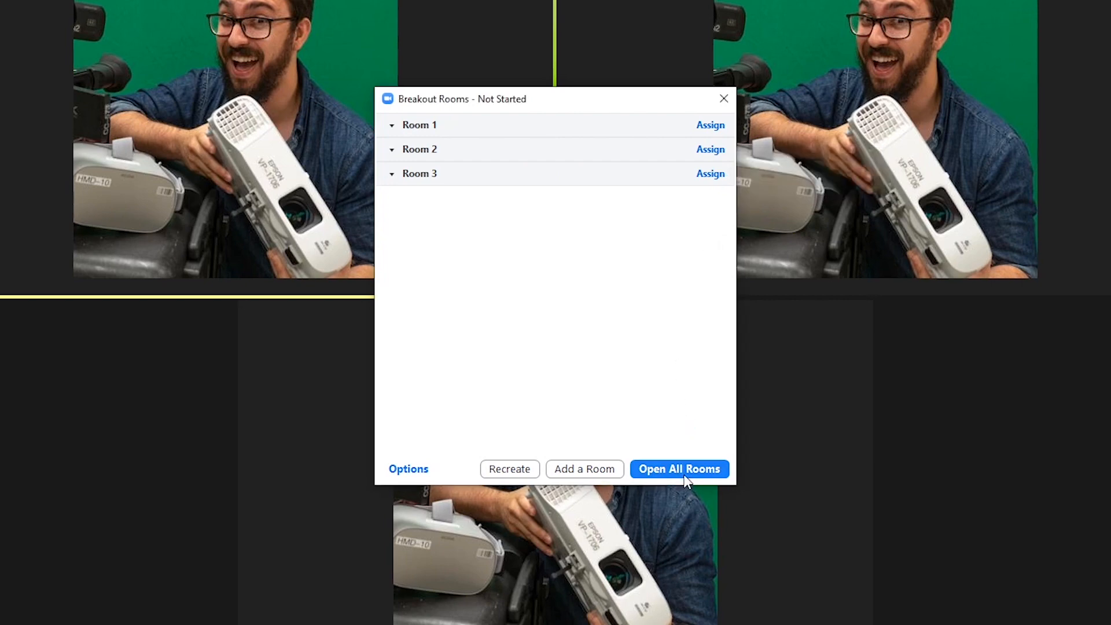
# - Open all breakout rooms and bring the Breakout Rooms overview back up
pyautogui.click(678, 468)
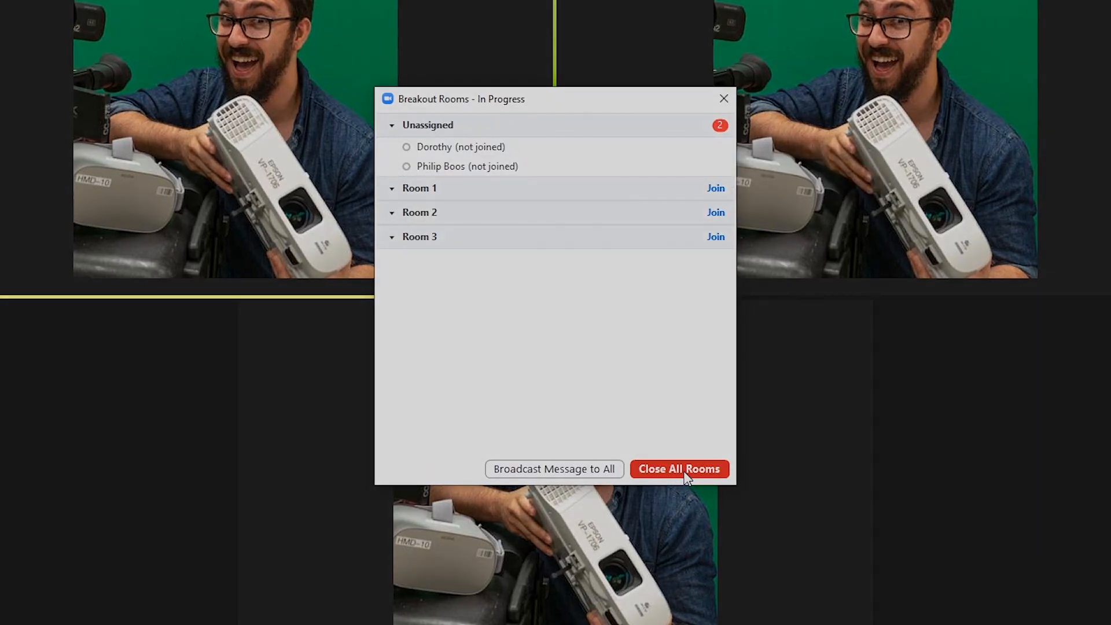
pyautogui.click(678, 468)
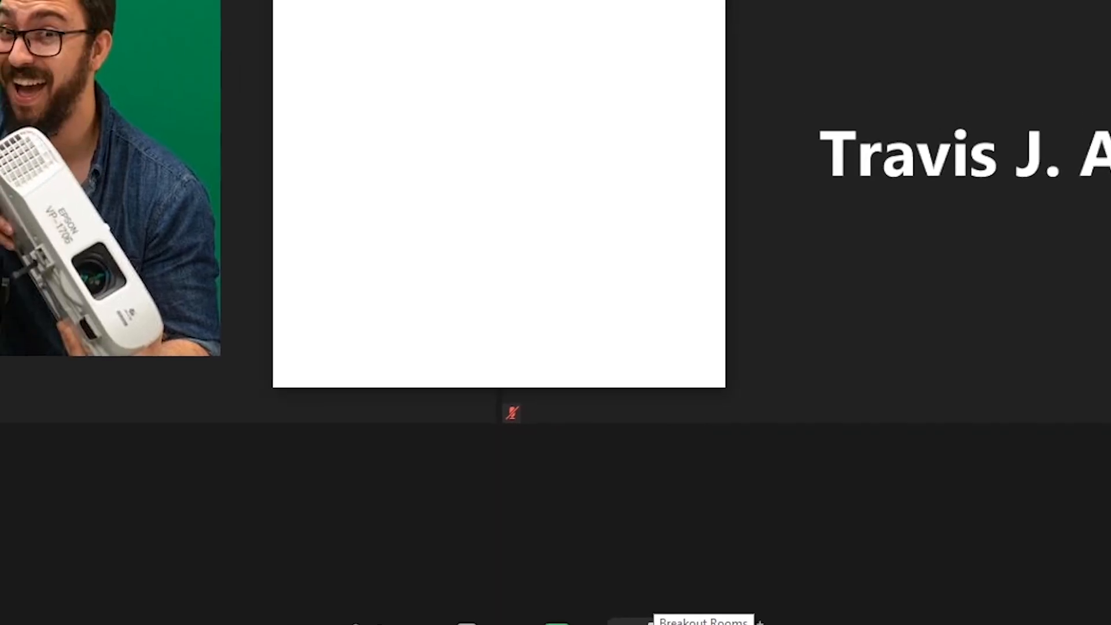
pyautogui.click(803, 85)
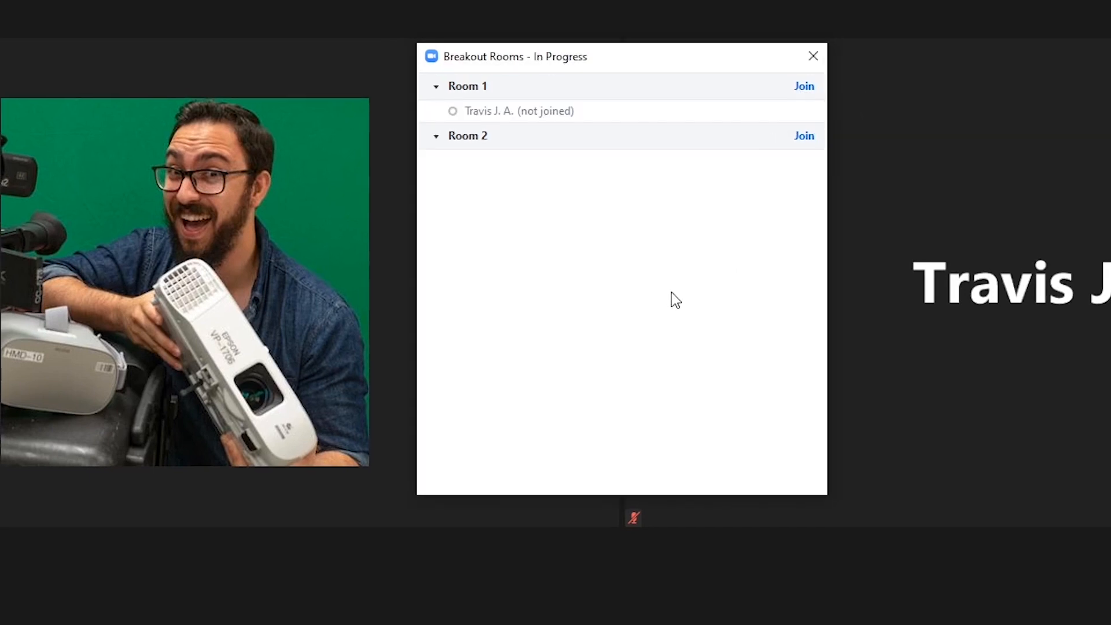
pyautogui.click(802, 86)
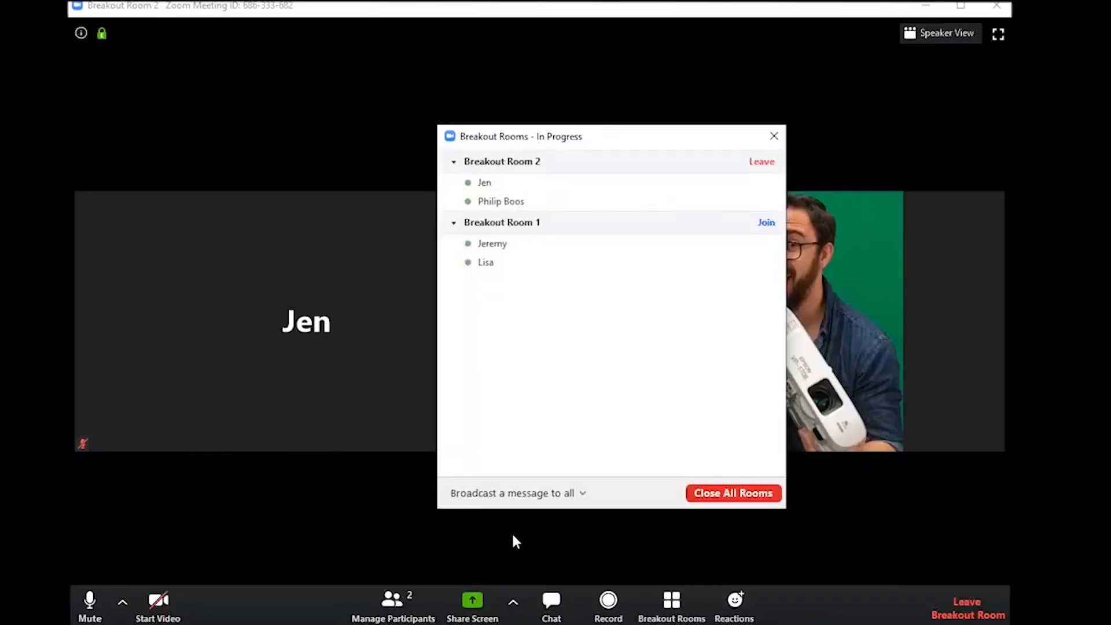
# - Broadcast 'everyone getting through their meeting? We only have 10 mi…' to all rooms
pyautogui.click(517, 493)
pyautogui.write('Is')
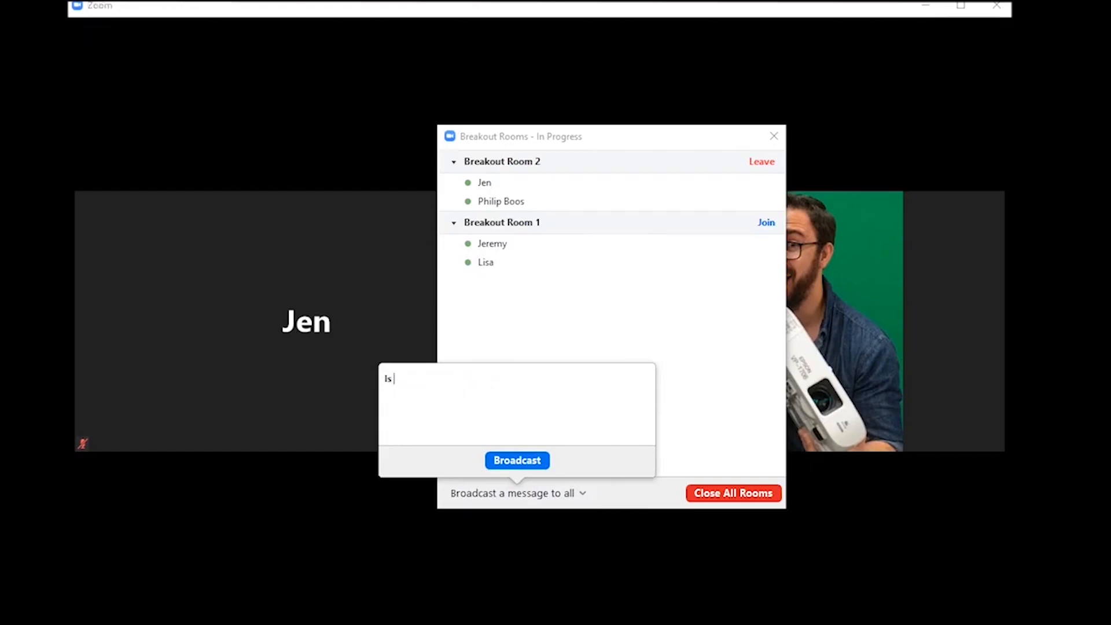
pyautogui.write('everyone g')
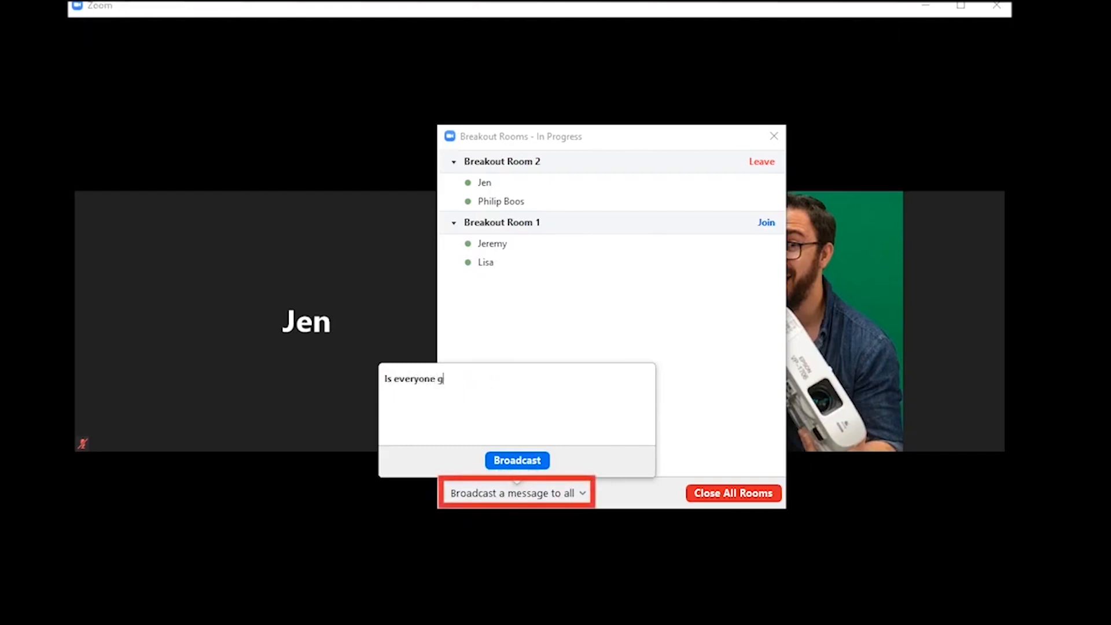
pyautogui.write('etting through their me')
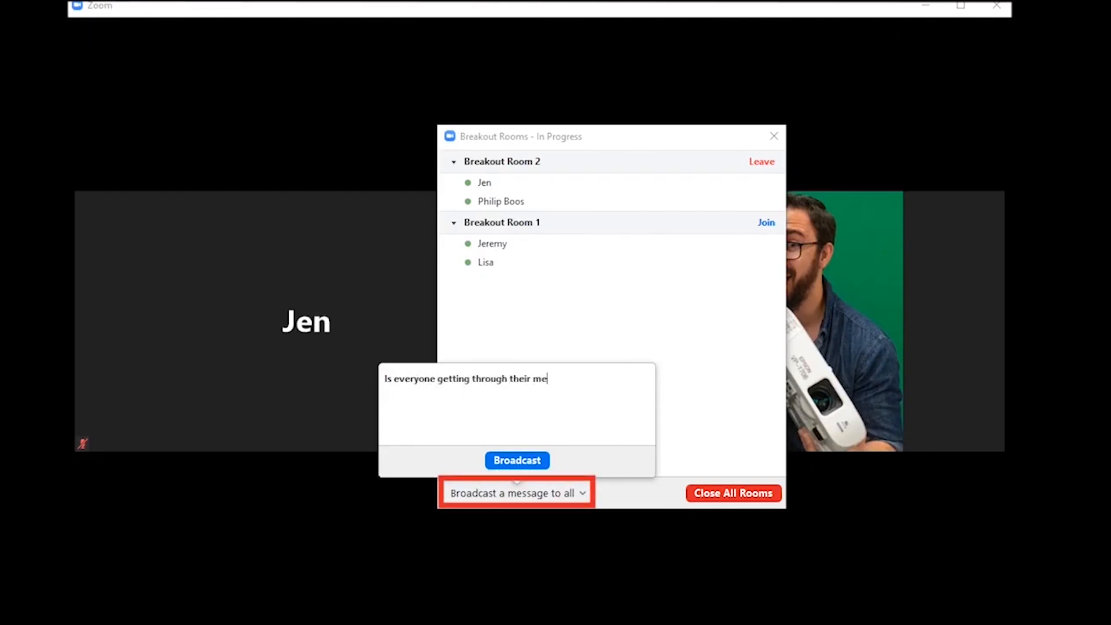
pyautogui.write('eting? We only have 10 mi')
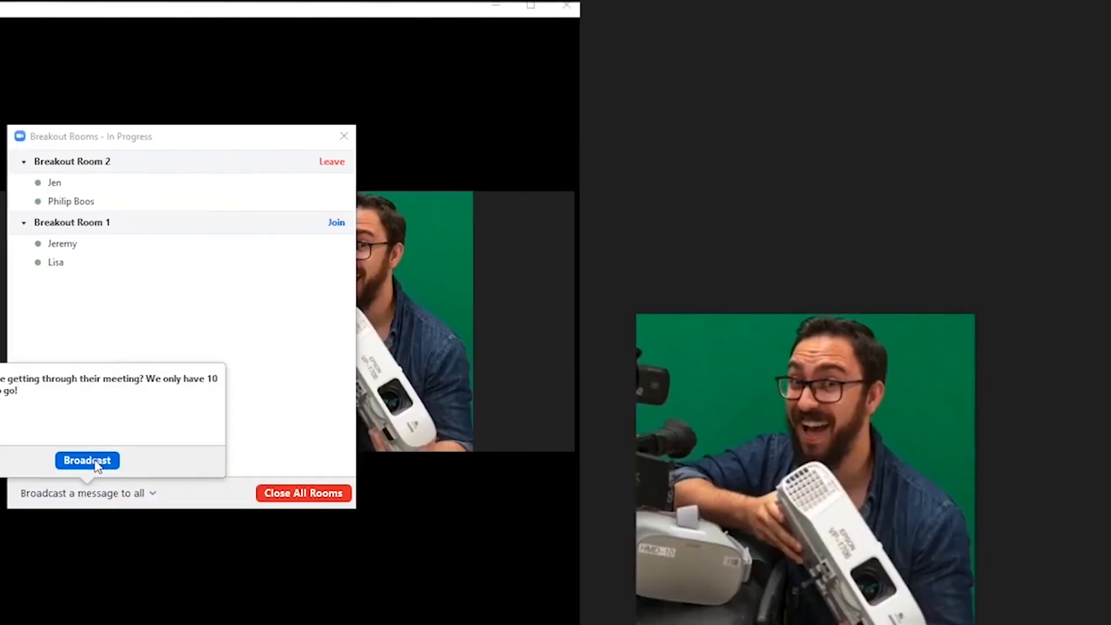
pyautogui.click(86, 461)
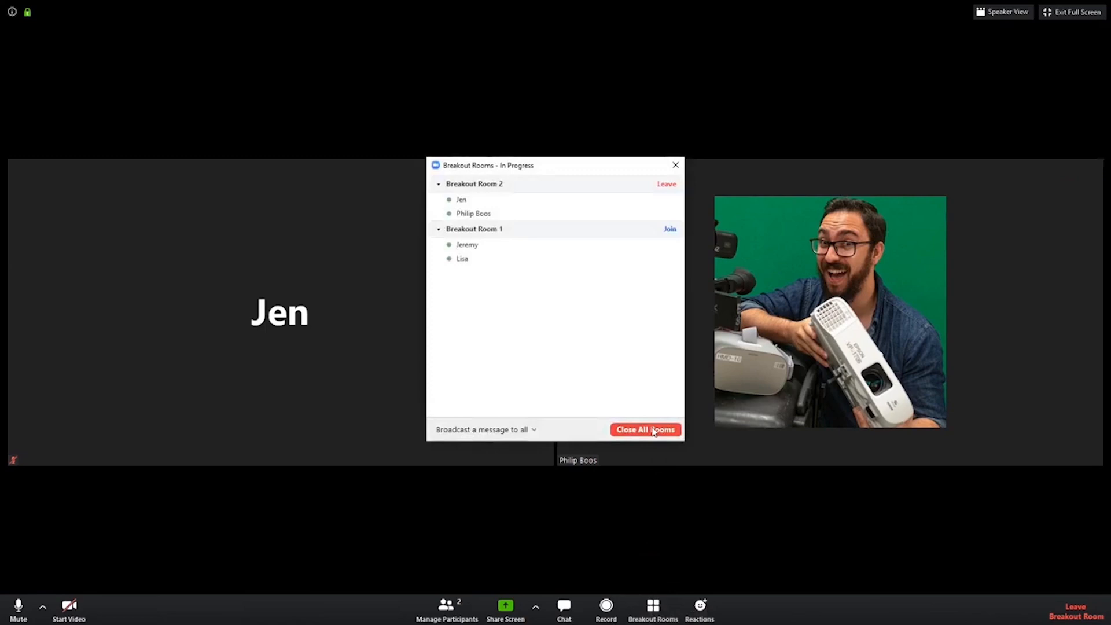
# - Close all breakout rooms, starting the 10-second return countdown
pyautogui.click(644, 429)
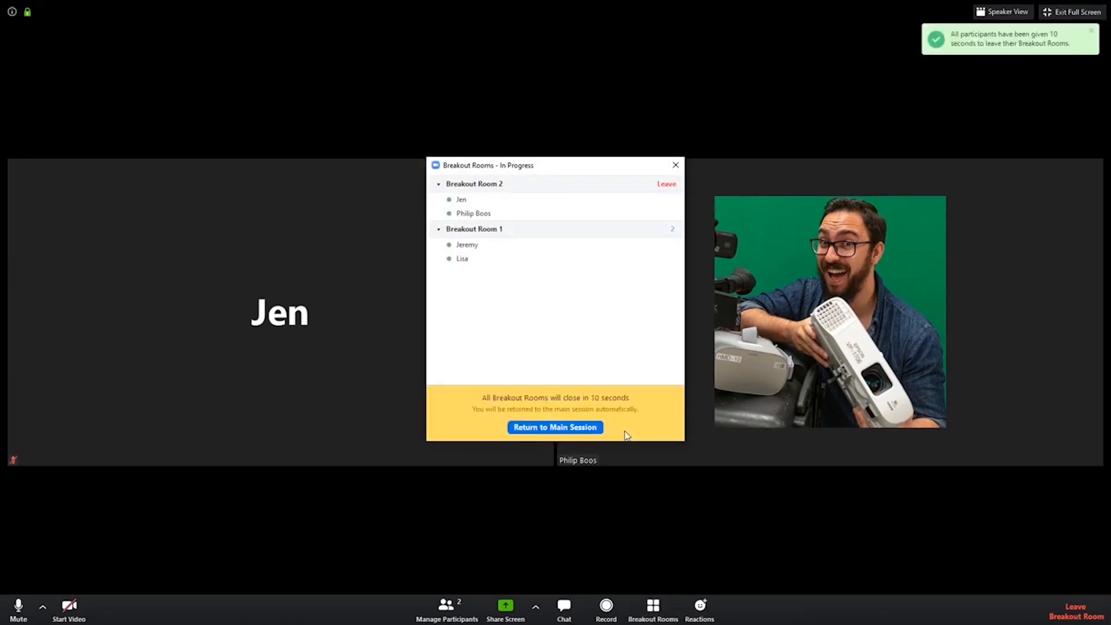